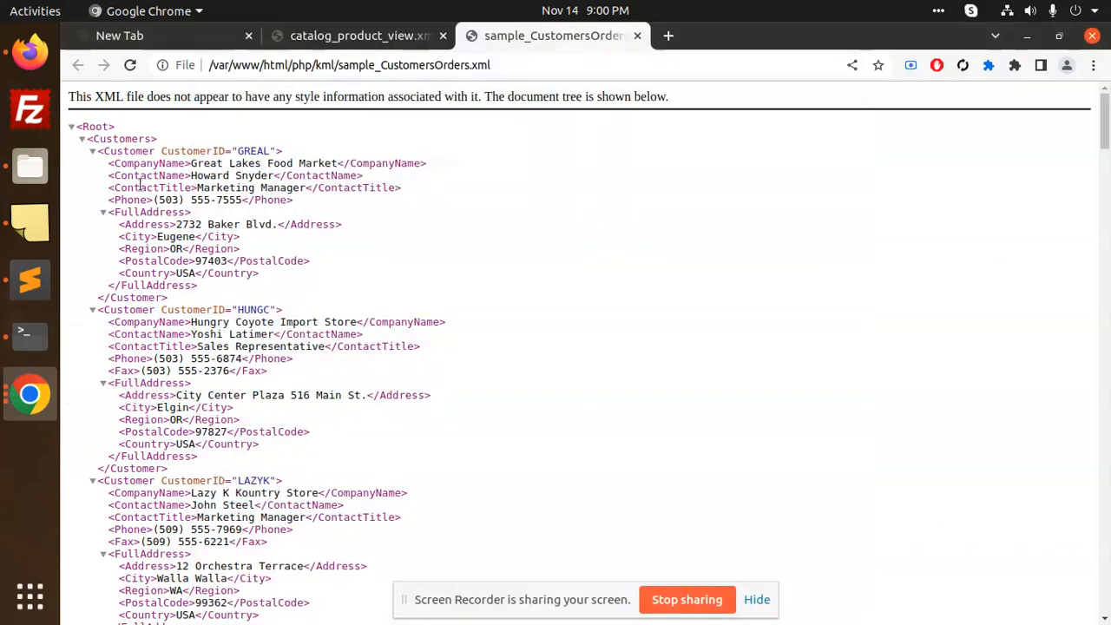
{"action": "mouse_move", "coordinate": [470, 232]}
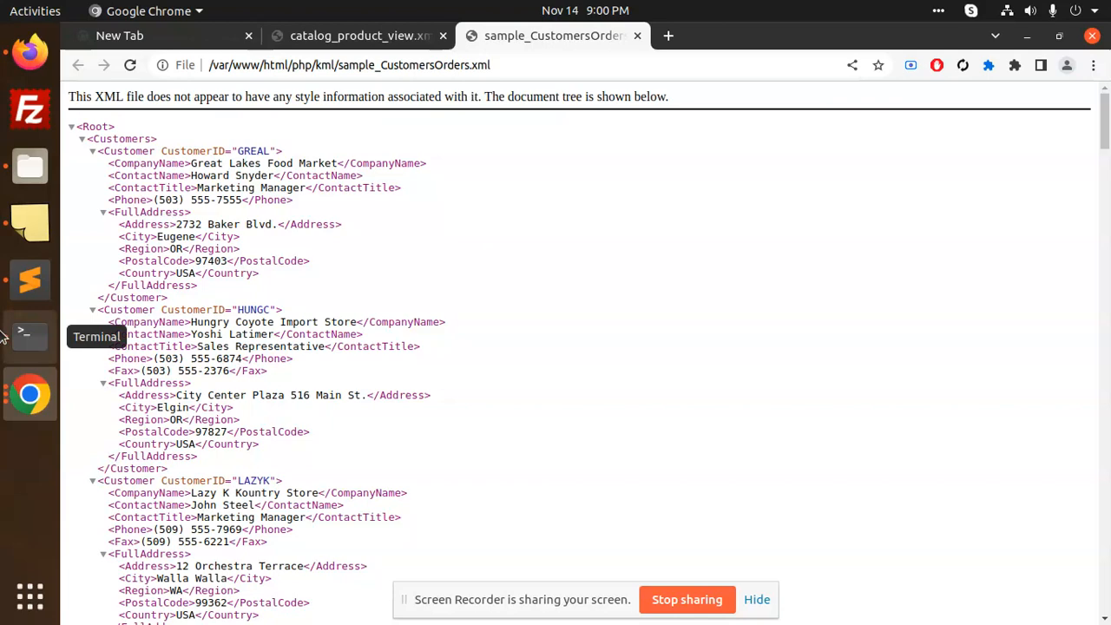
- Compare the foreach loop's Customers, CompanyName and ContactName names against the XML file's tags
{"action": "left_click", "coordinate": [30, 280]}
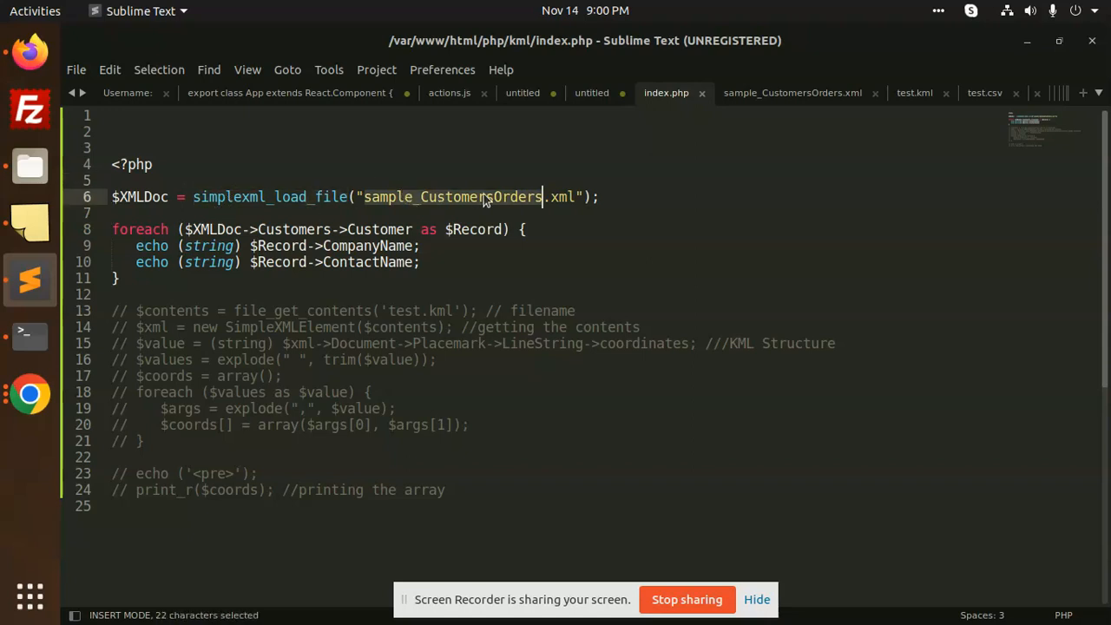
{"action": "mouse_move", "coordinate": [462, 205]}
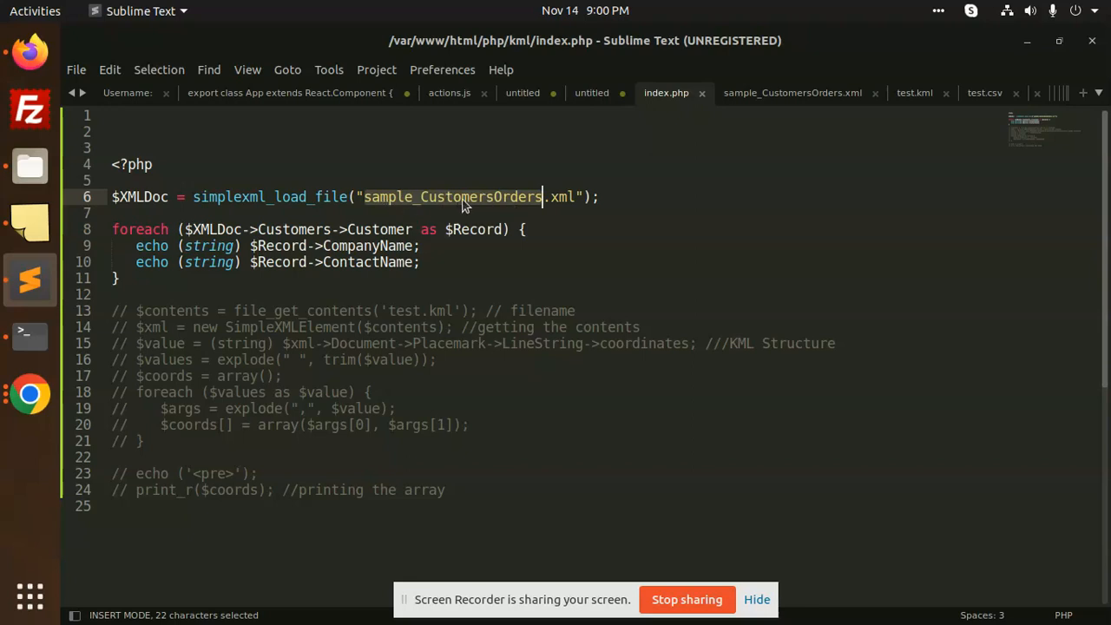
{"action": "mouse_move", "coordinate": [495, 202]}
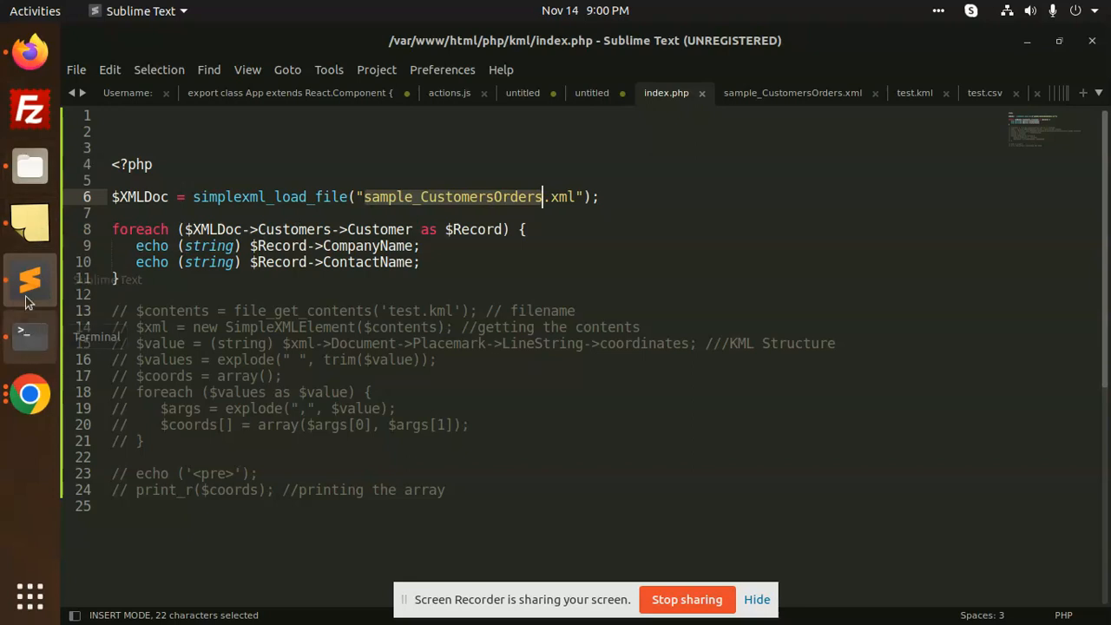
{"action": "left_click", "coordinate": [792, 94]}
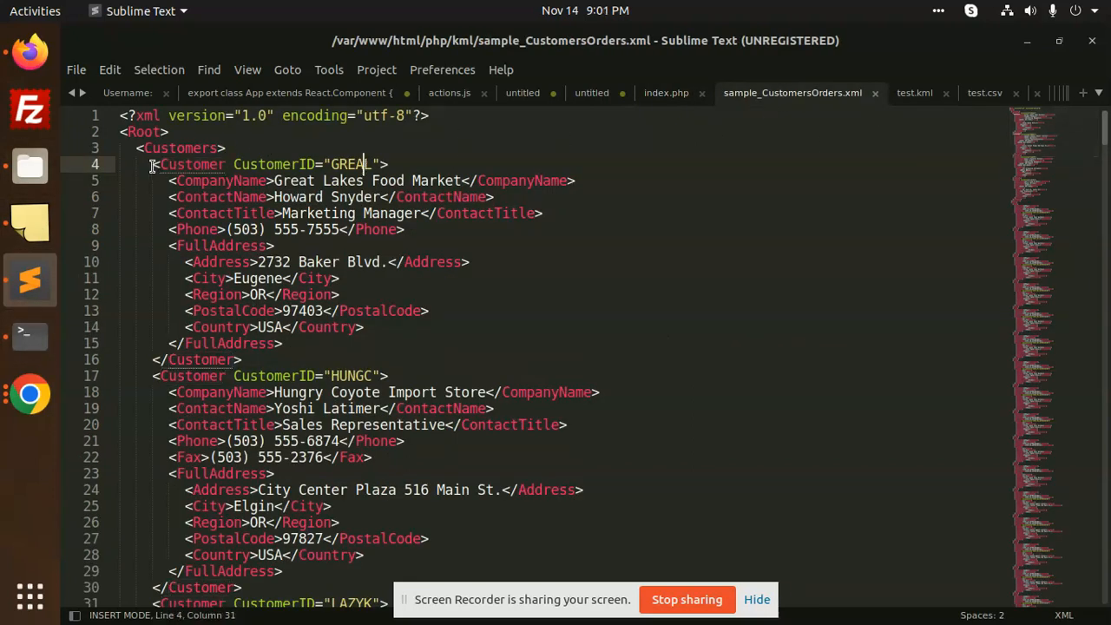
{"action": "left_click", "coordinate": [667, 93]}
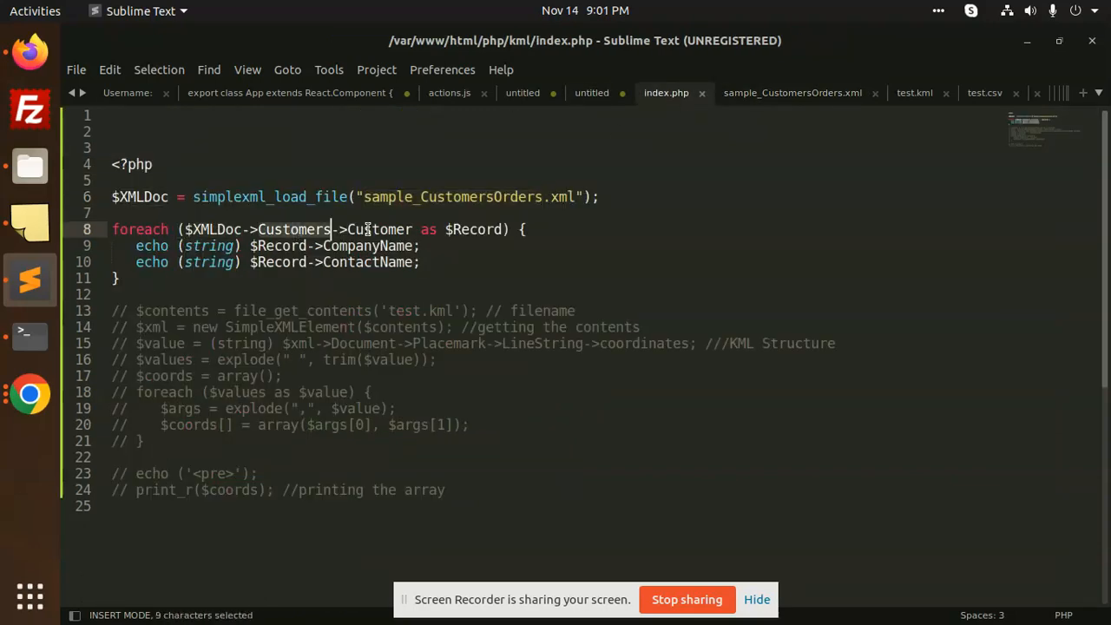
{"action": "left_click", "coordinate": [792, 94]}
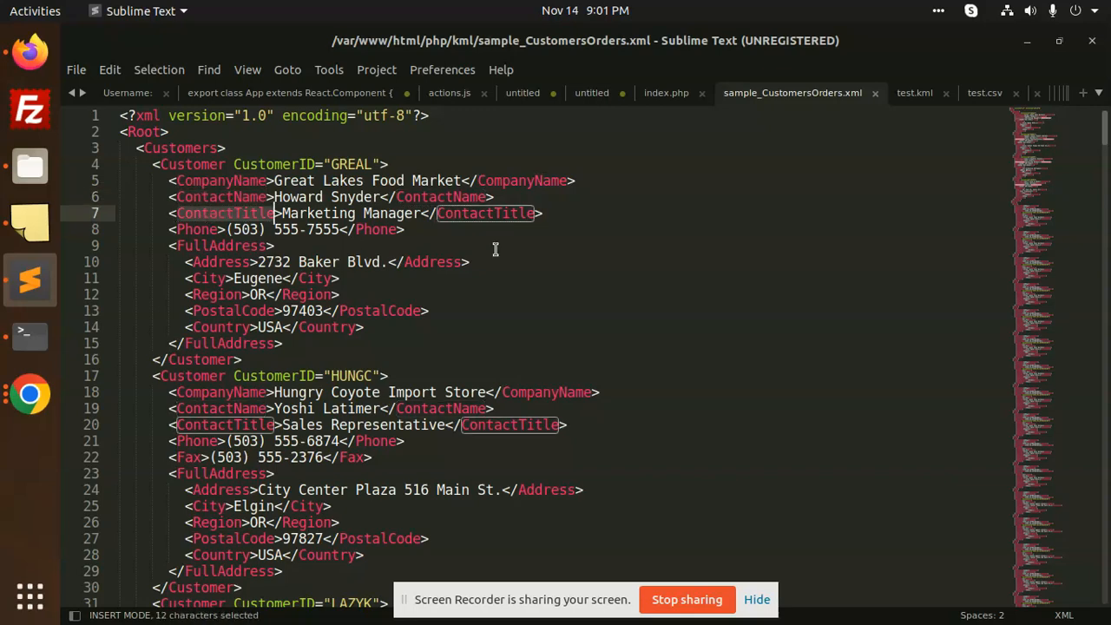
{"action": "left_click", "coordinate": [667, 94]}
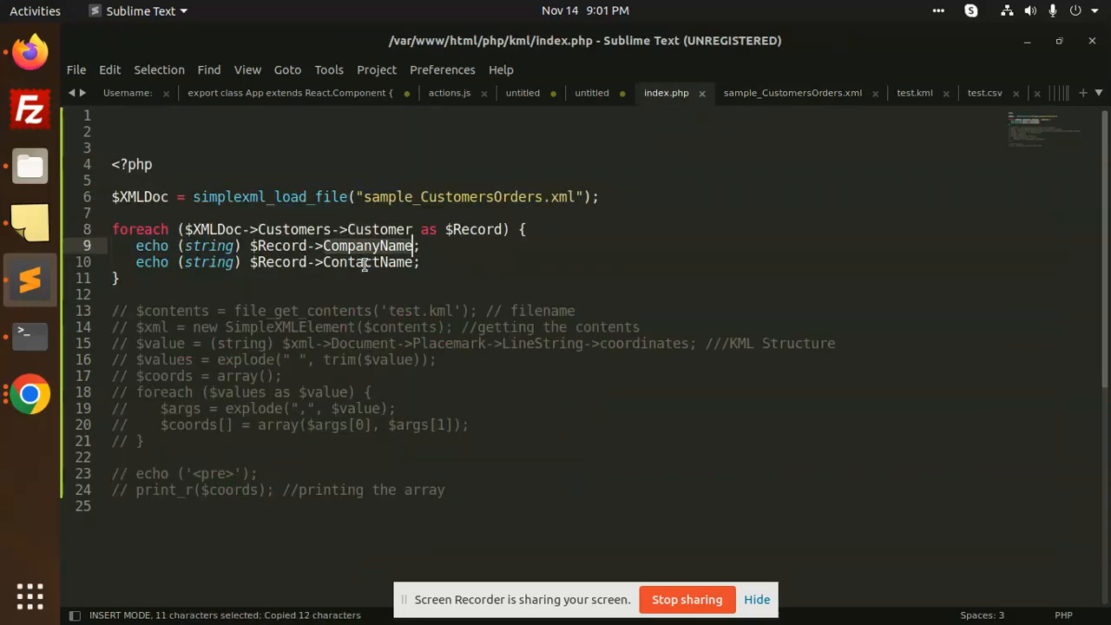
- Add echo "=========" after the ContactName echo inside the loop and save index.php
{"action": "left_click", "coordinate": [458, 262]}
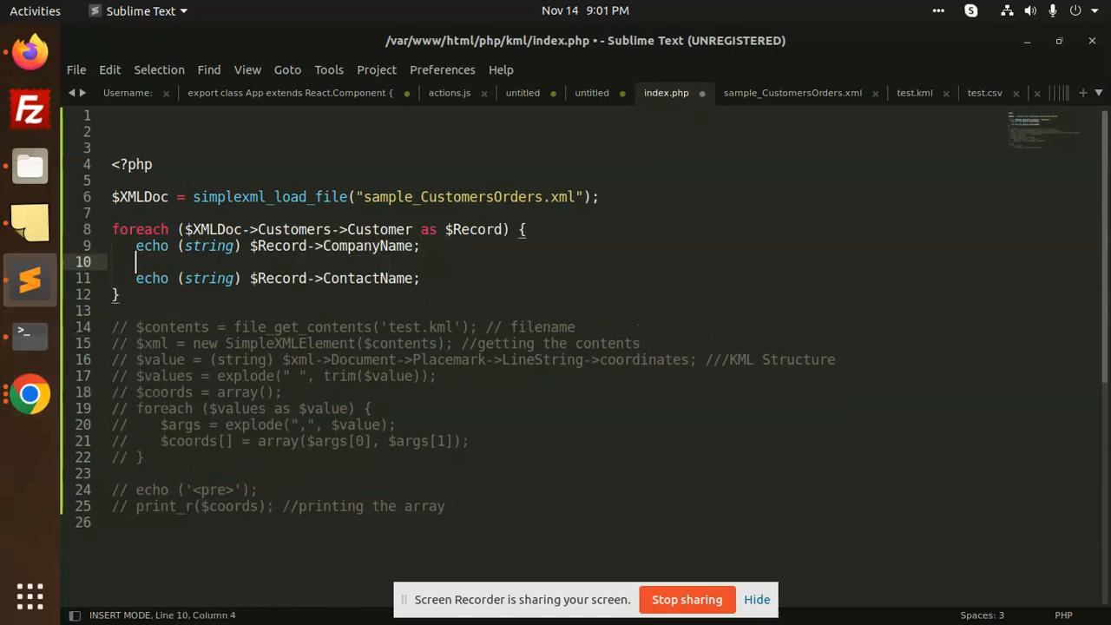
{"action": "type", "text": "echo"}
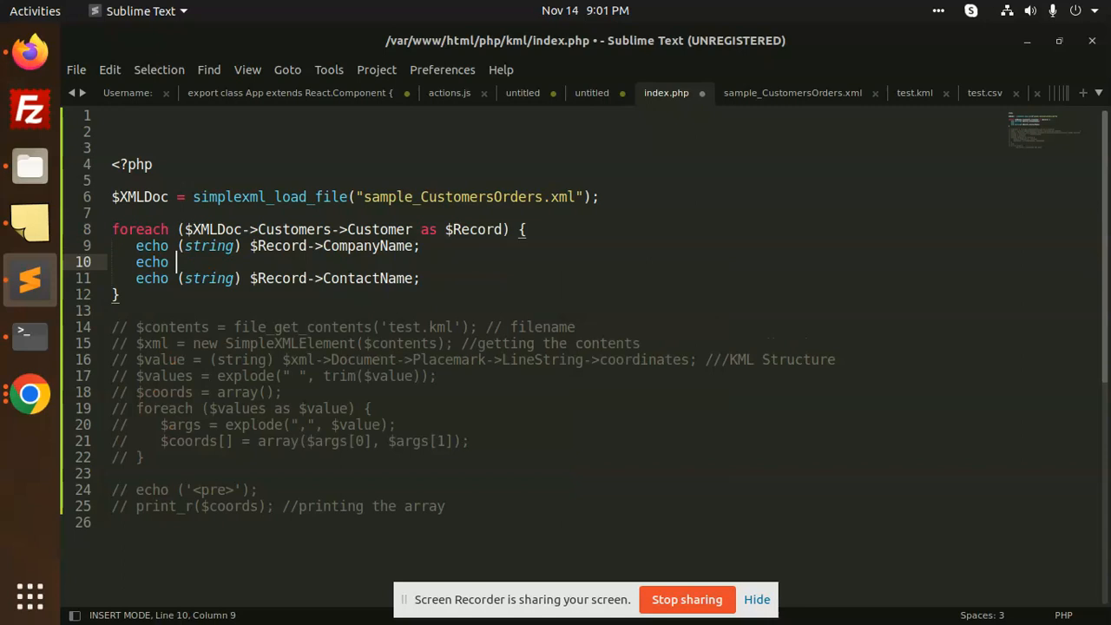
{"action": "key", "text": "BackSpace"}
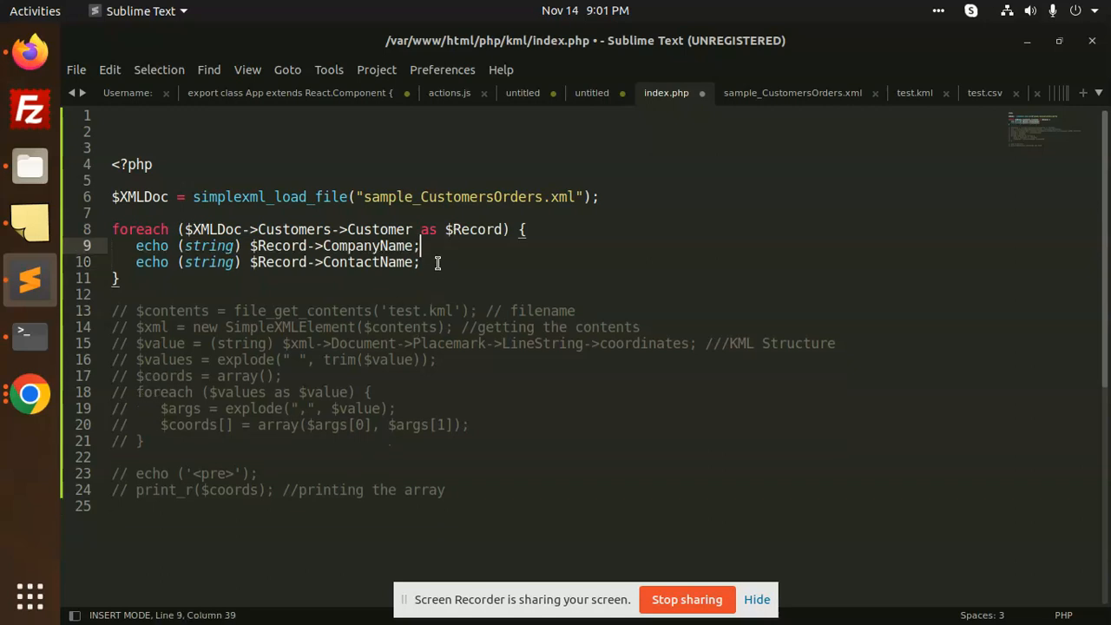
{"action": "left_click", "coordinate": [424, 262]}
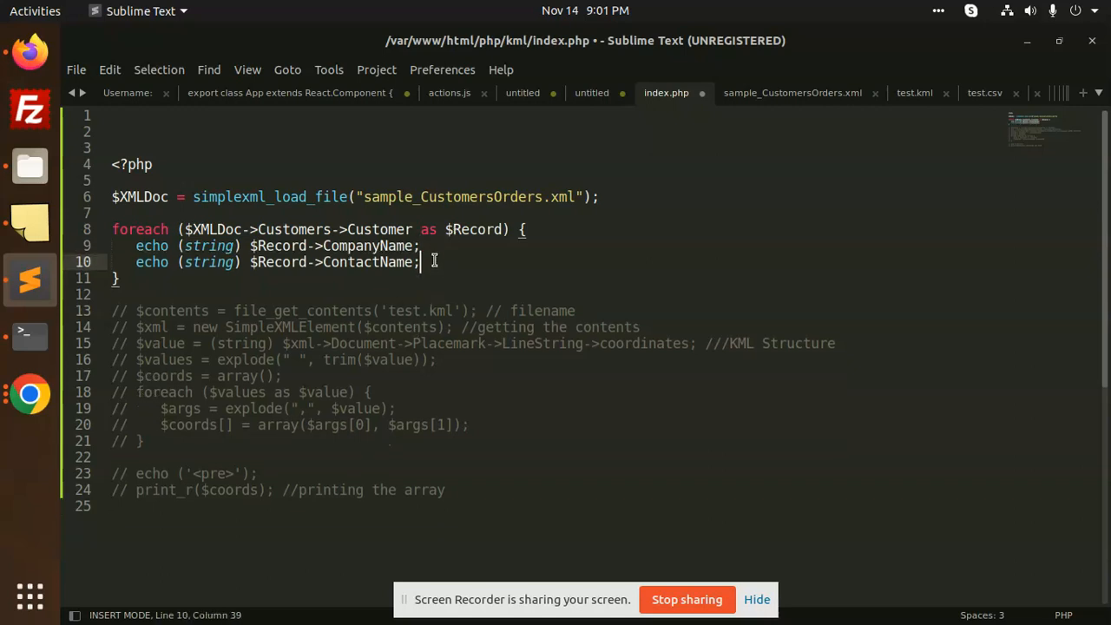
{"action": "type", "text": "echo \"========================="}
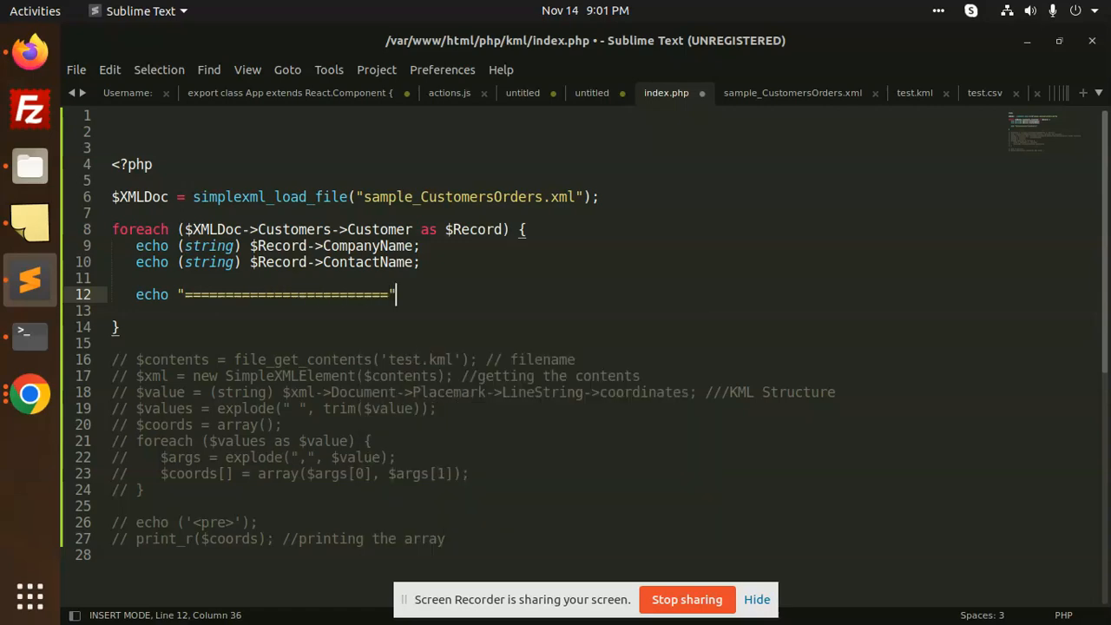
{"action": "key", "text": "ctrl+s"}
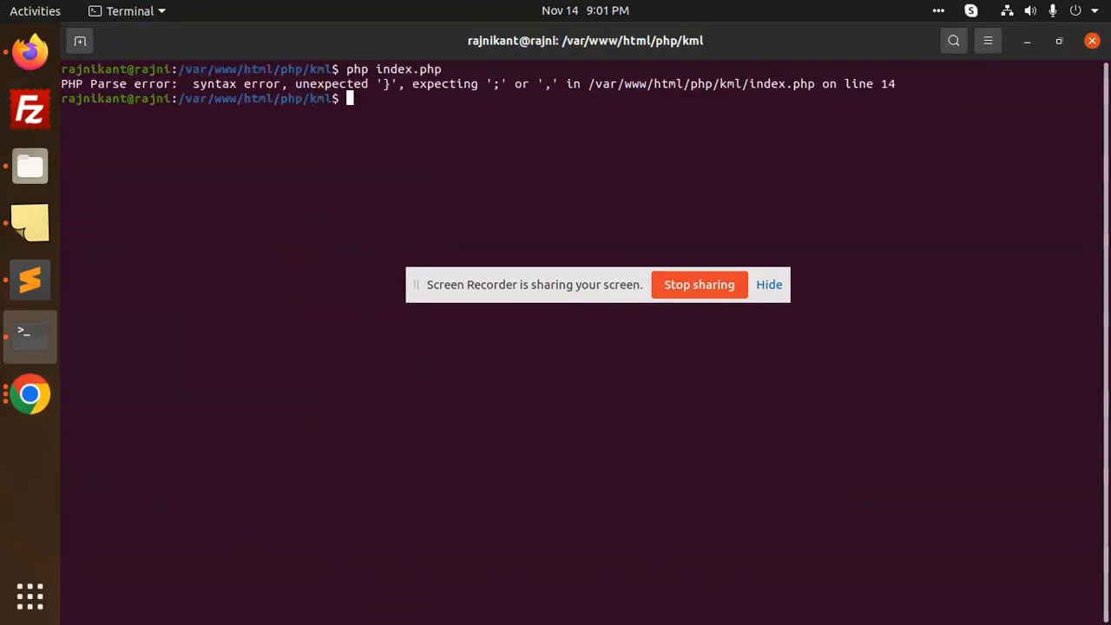
- End the separator echo line with the missing semicolon to fix the line-14 parse error
{"action": "key", "text": "alt+Tab"}
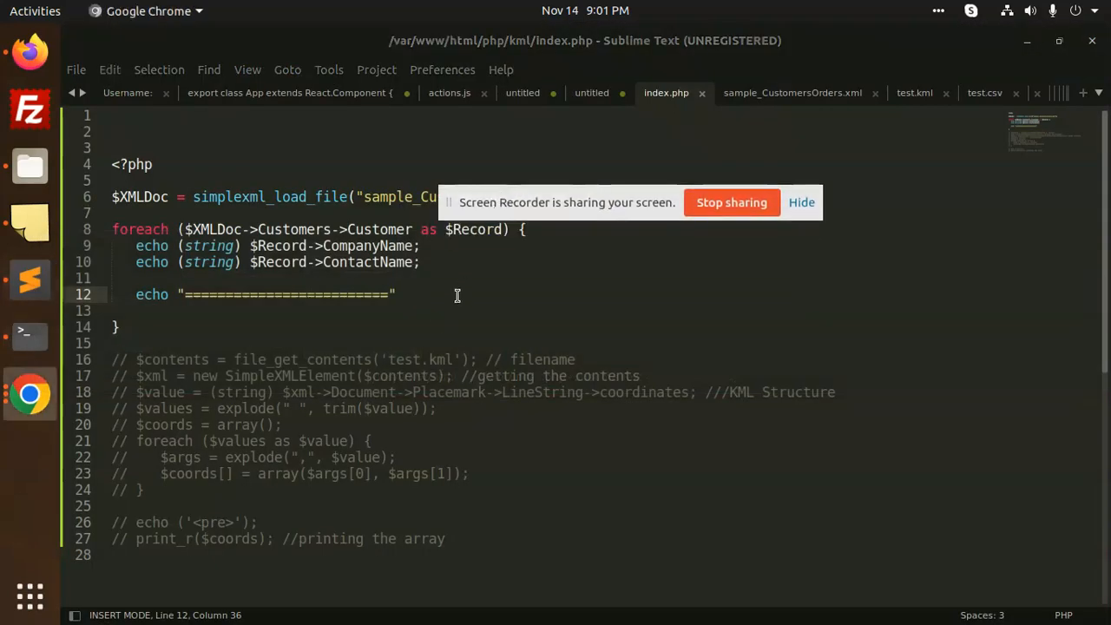
{"action": "type", "text": ";"}
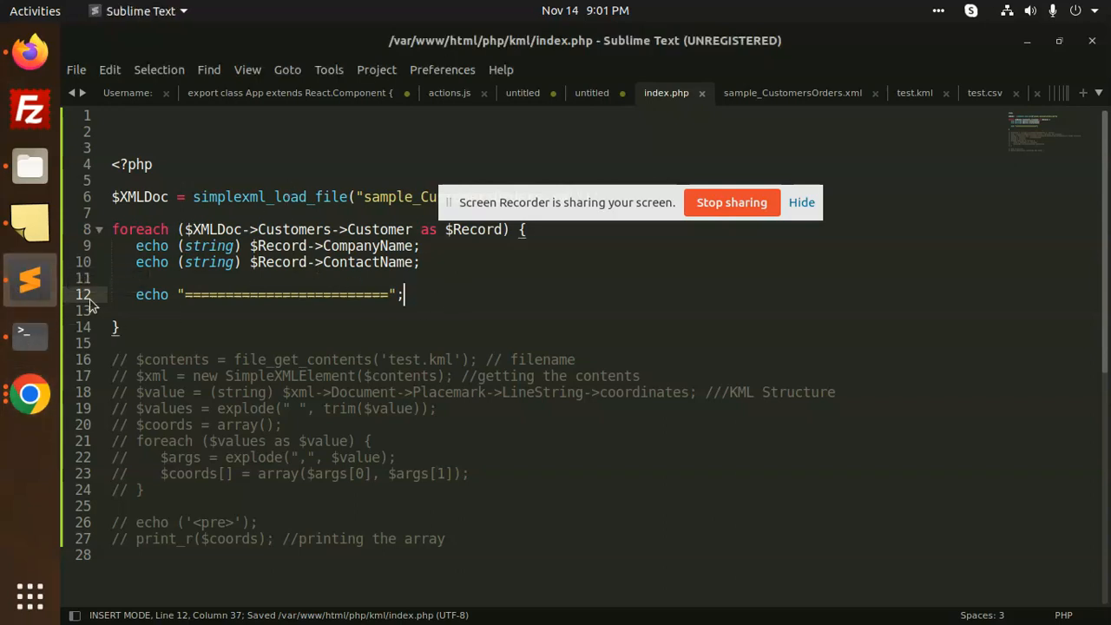
- Rerun php index.php in Terminal to print names with separator lines, without errors
{"action": "left_click", "coordinate": [31, 337]}
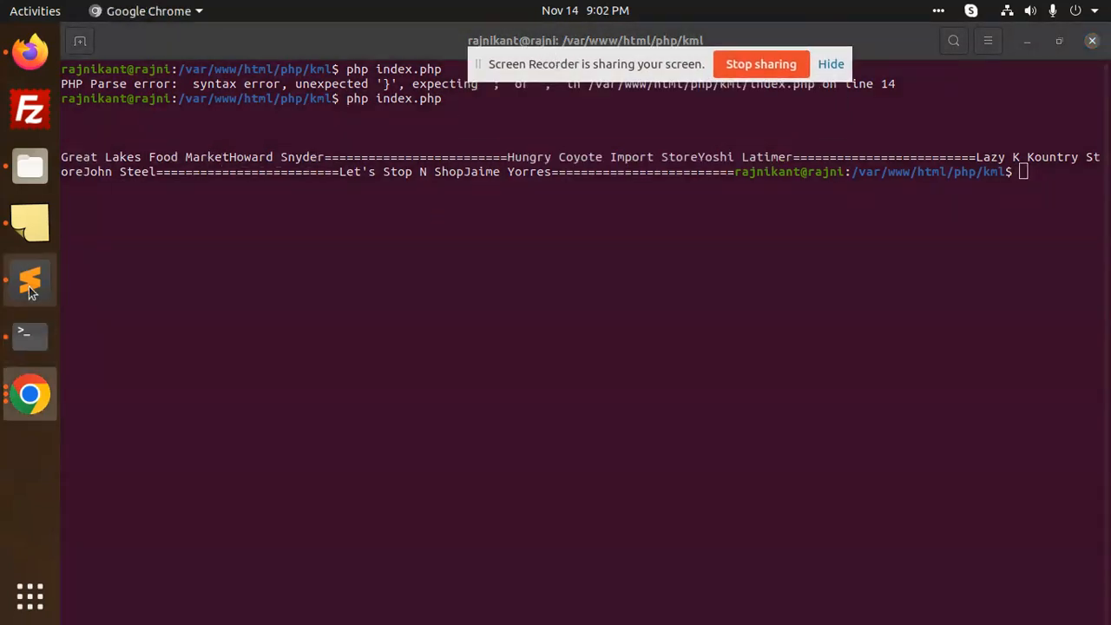
- Copy the ContactTitle tag name from the customers XML file and return to index.php
{"action": "left_click", "coordinate": [29, 279]}
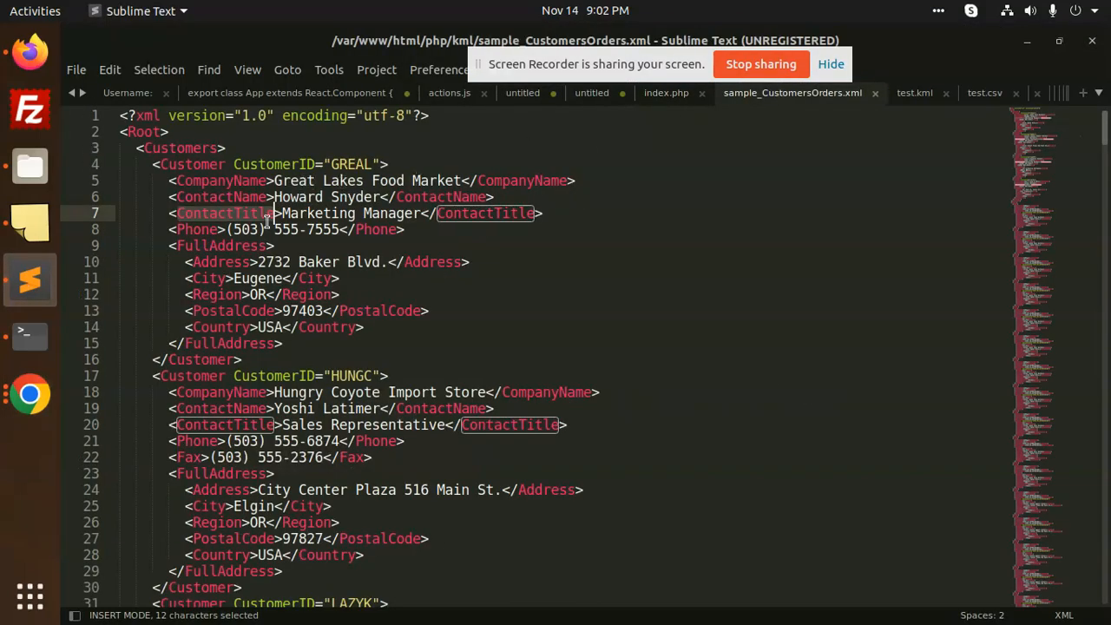
{"action": "mouse_move", "coordinate": [333, 393]}
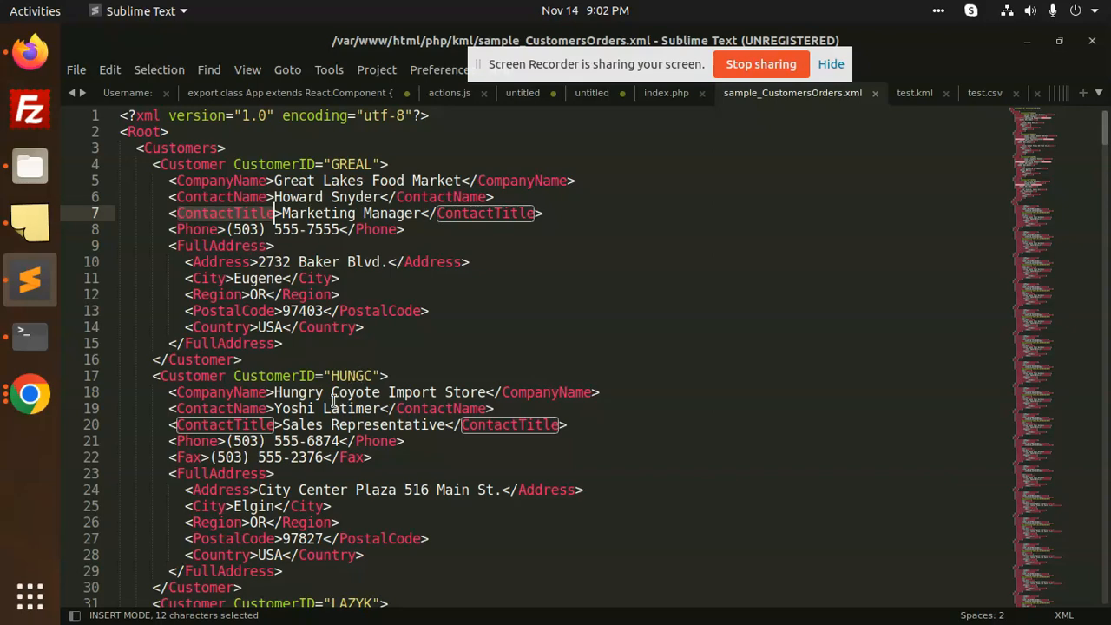
{"action": "mouse_move", "coordinate": [31, 333]}
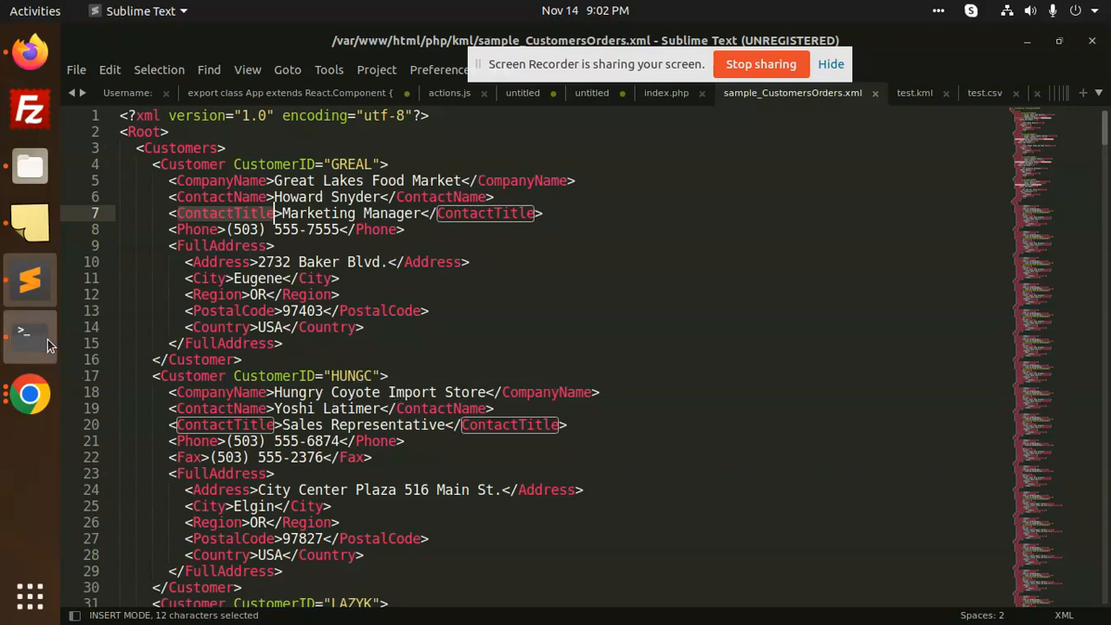
{"action": "left_click", "coordinate": [29, 333]}
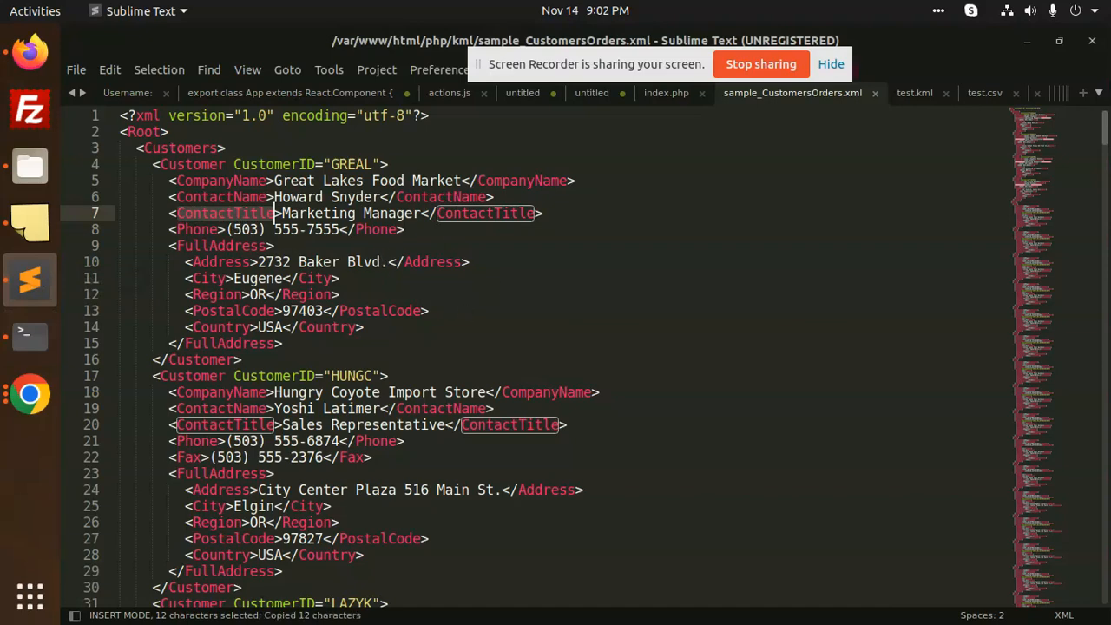
{"action": "left_click", "coordinate": [667, 93]}
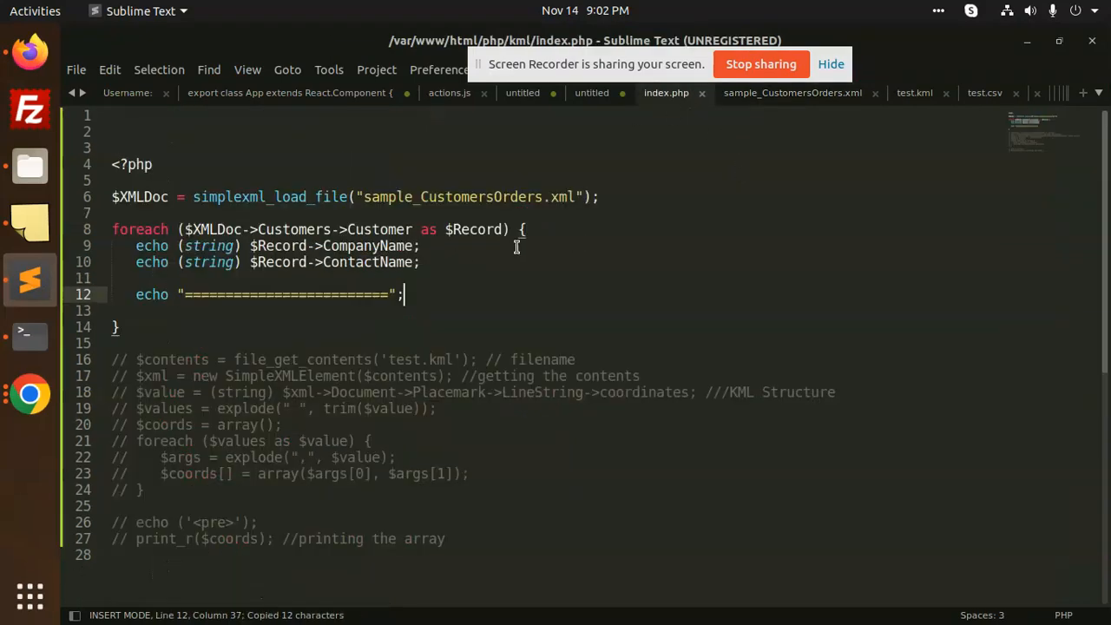
- Add echo $Record->ContactTitle; above the separator echo and save index.php
{"action": "type", "text": "echo $"}
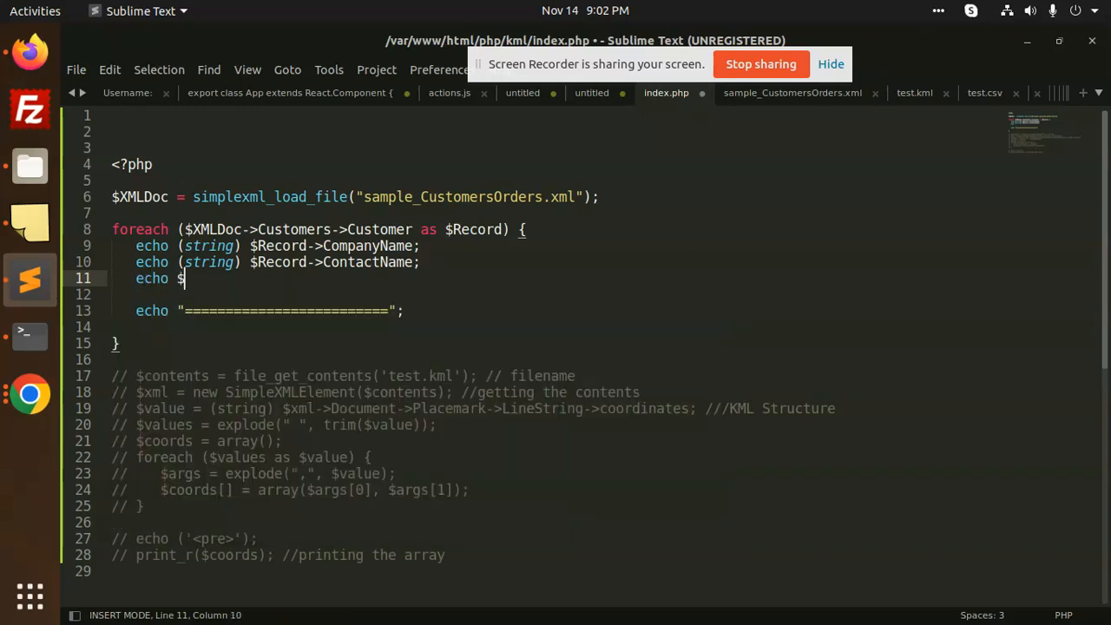
{"action": "type", "text": "Record"}
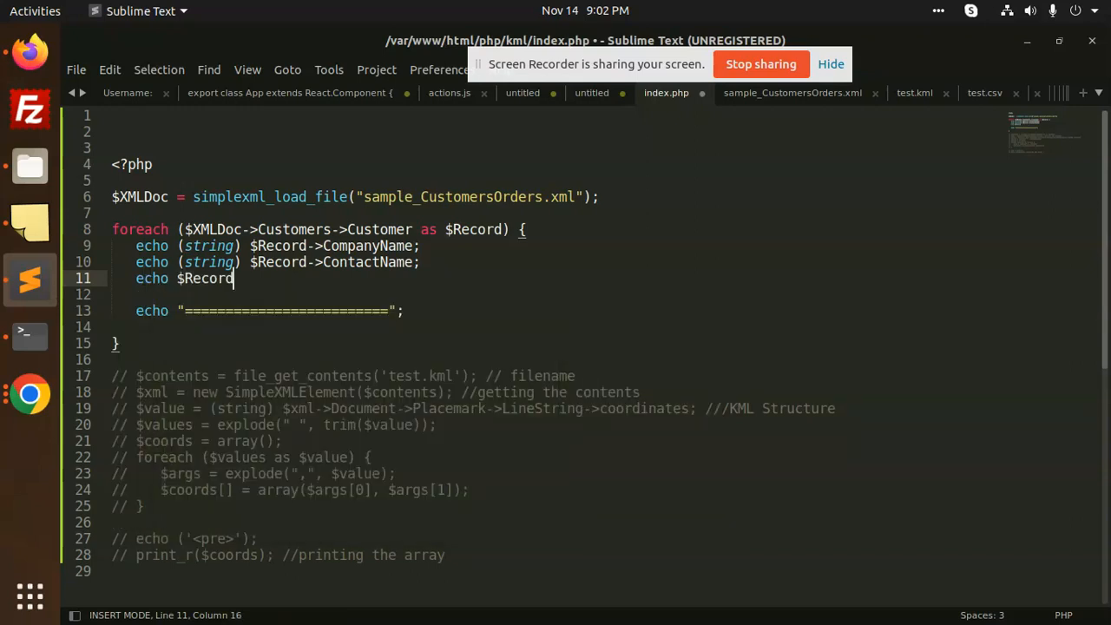
{"action": "type", "text": "->ContactTitle"}
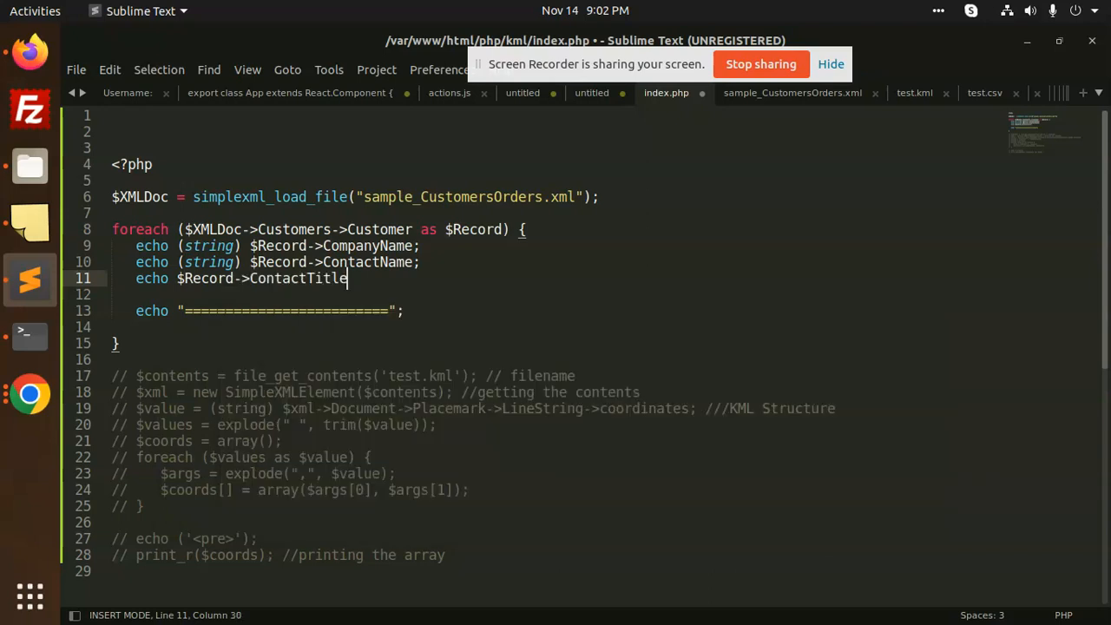
{"action": "type", "text": ";"}
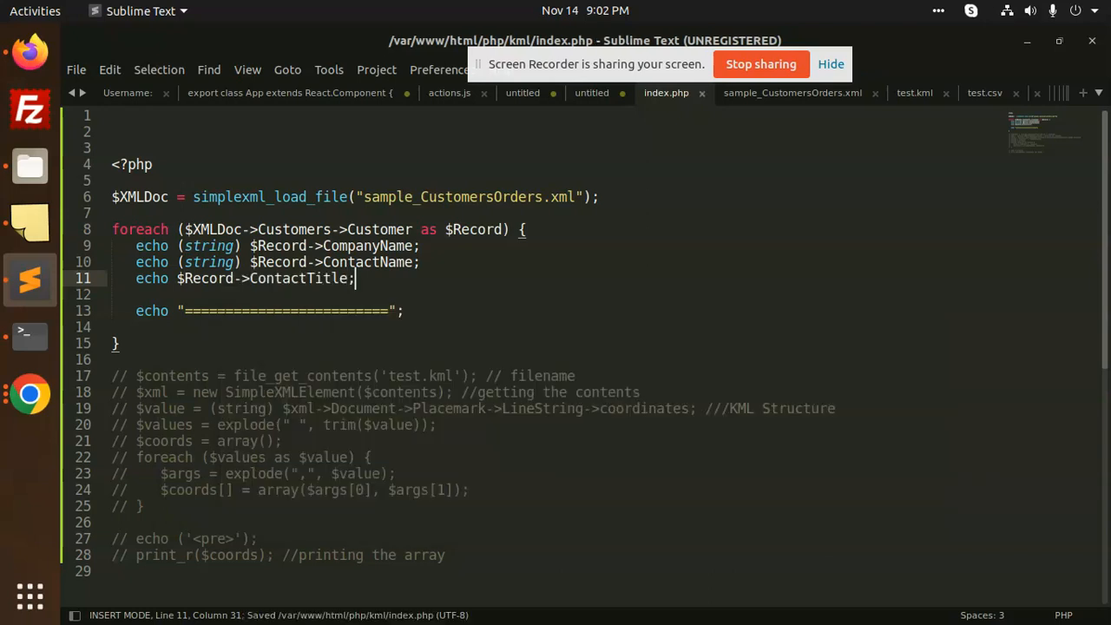
{"action": "mouse_move", "coordinate": [28, 410]}
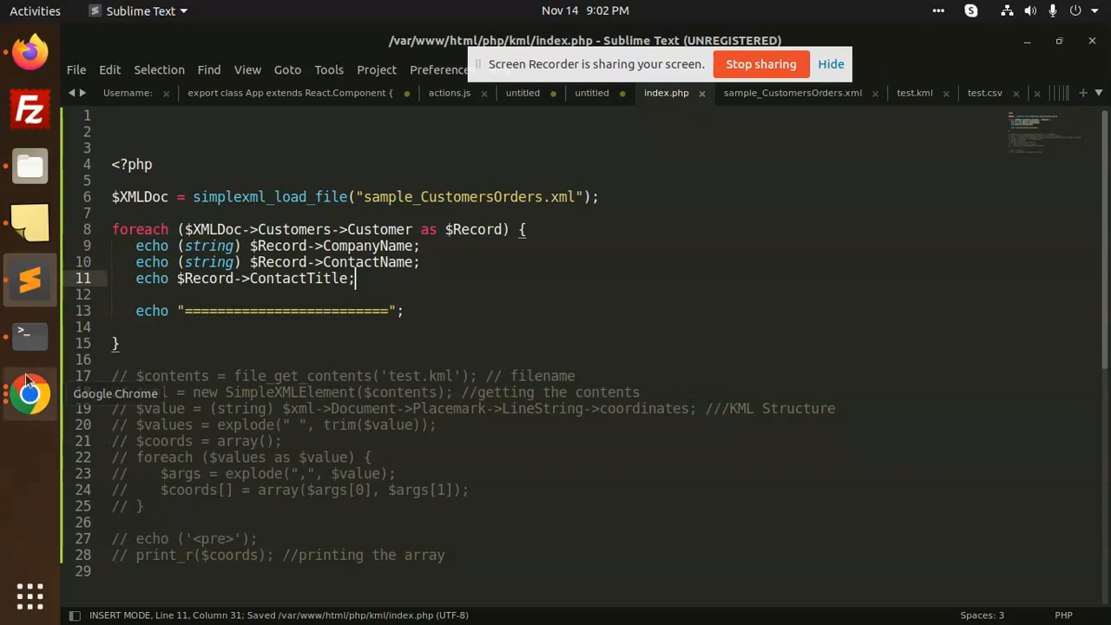
{"action": "left_click", "coordinate": [29, 334]}
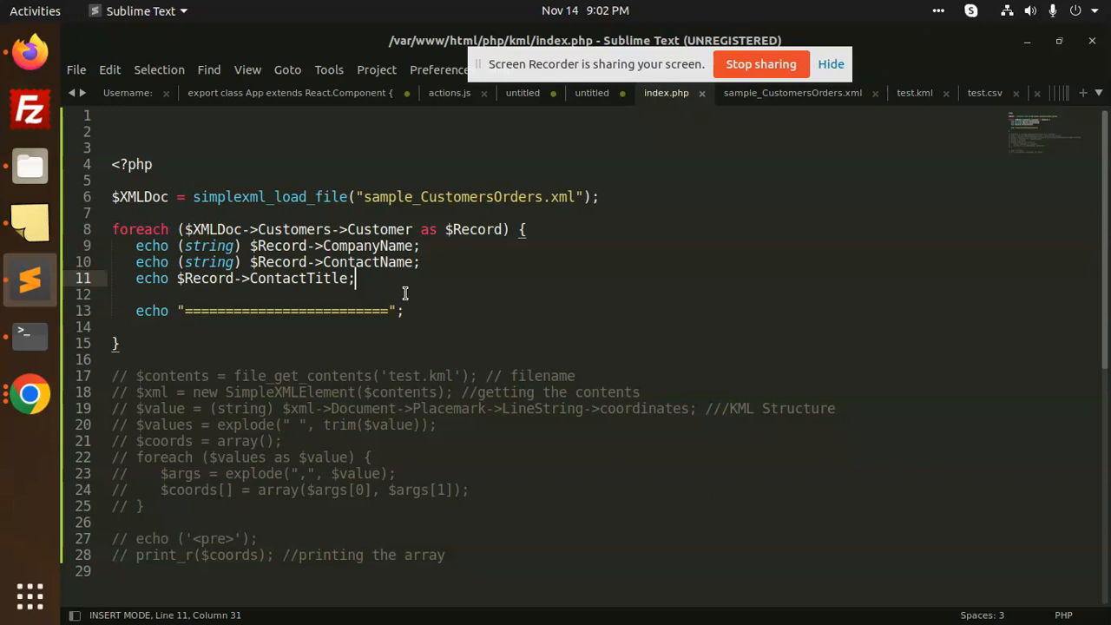
{"action": "mouse_move", "coordinate": [410, 277]}
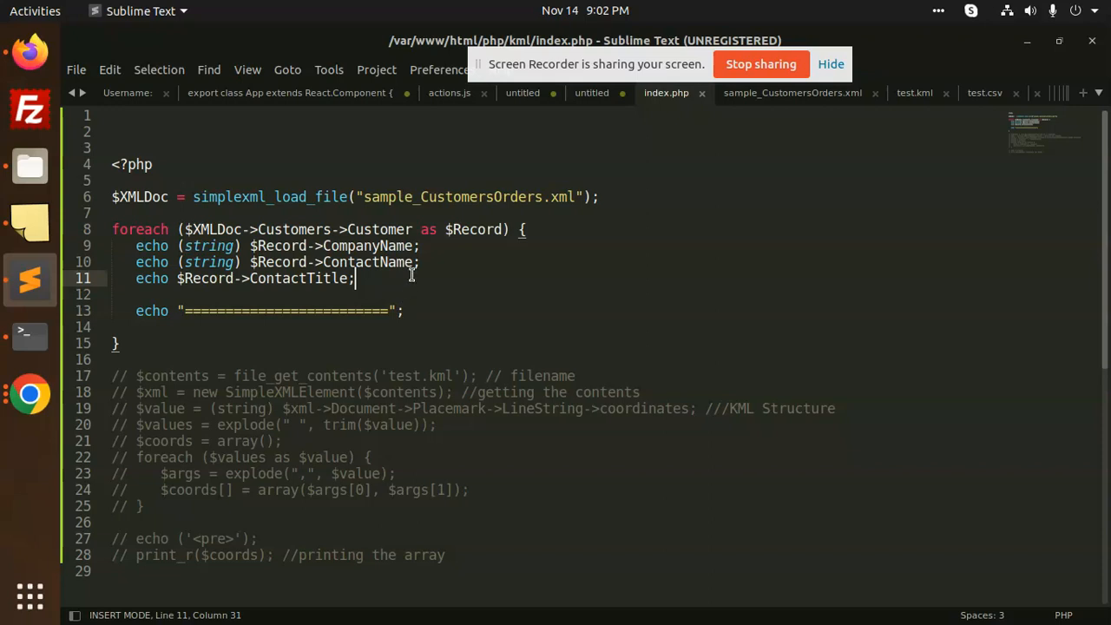